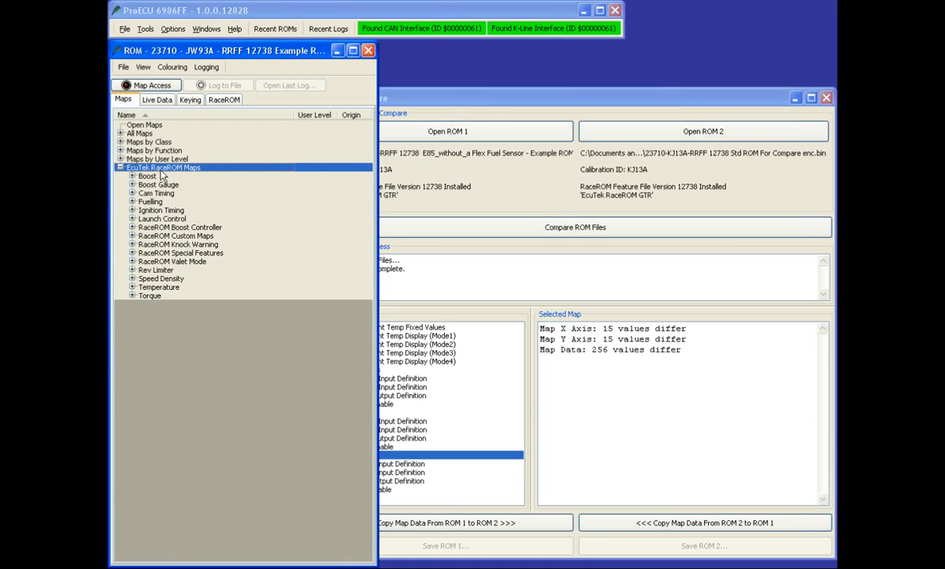
mouse_move(155, 291)
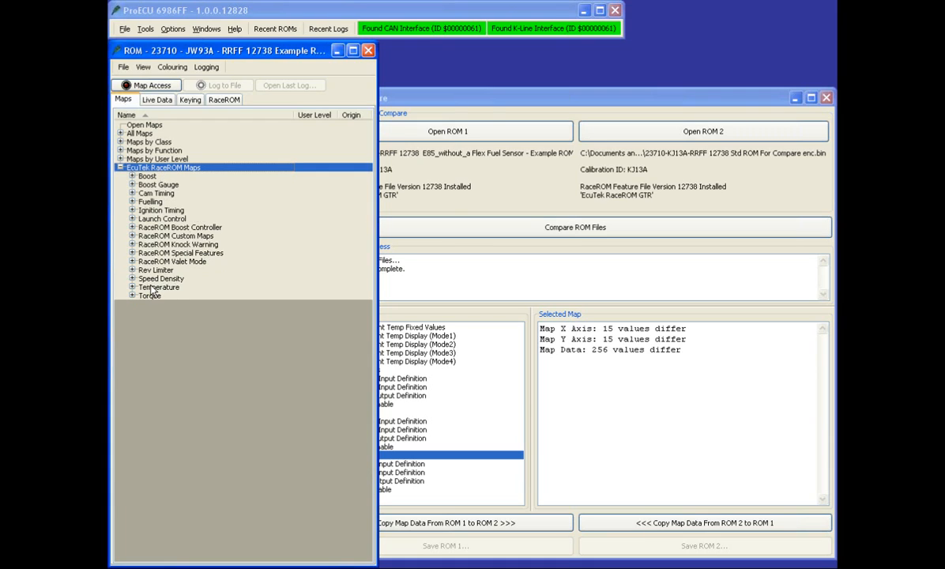
Expand the RaceROM Valet Mode group to reveal its five Valet Mode maps
click(133, 263)
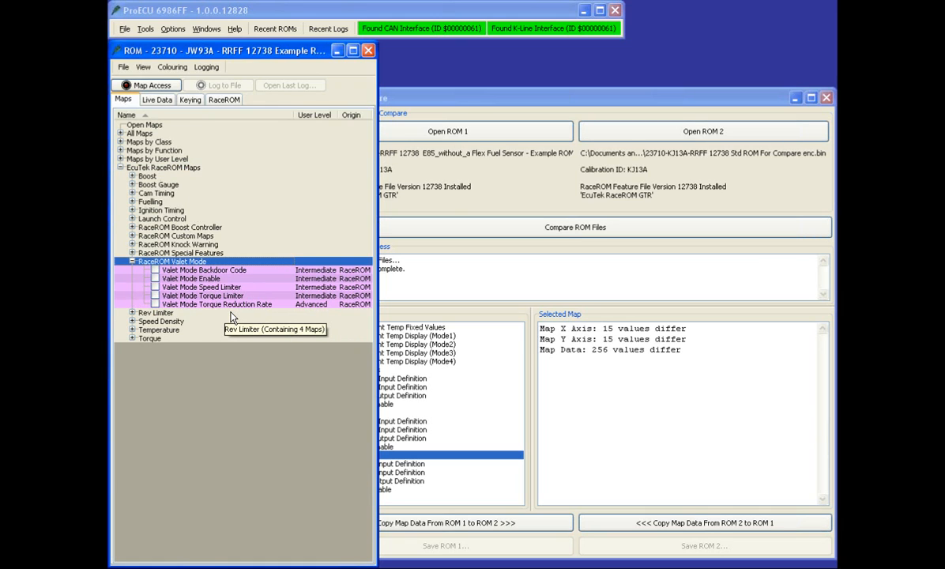
mouse_move(234, 309)
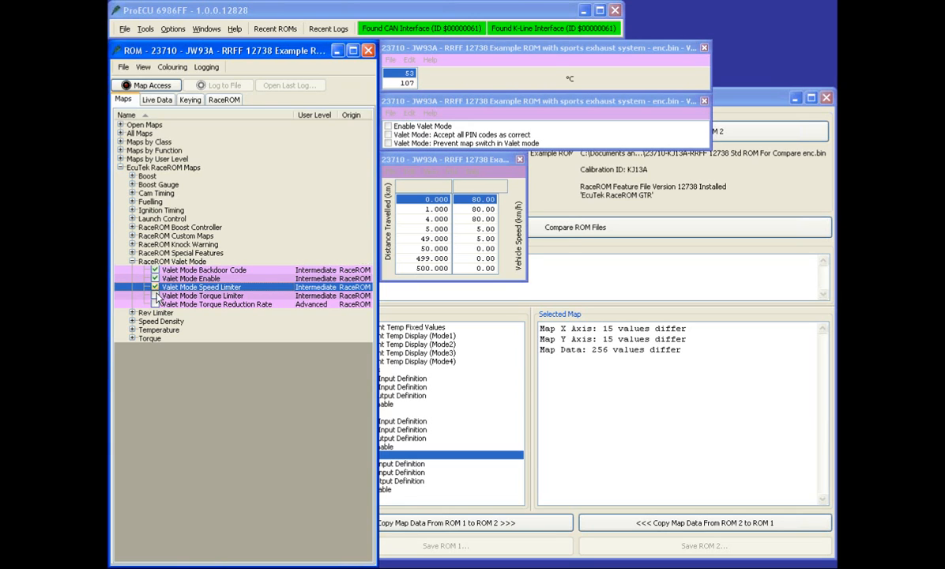
Open the Valet Mode Torque Limiter map from the RaceROM Valet Mode tree
double_click(218, 304)
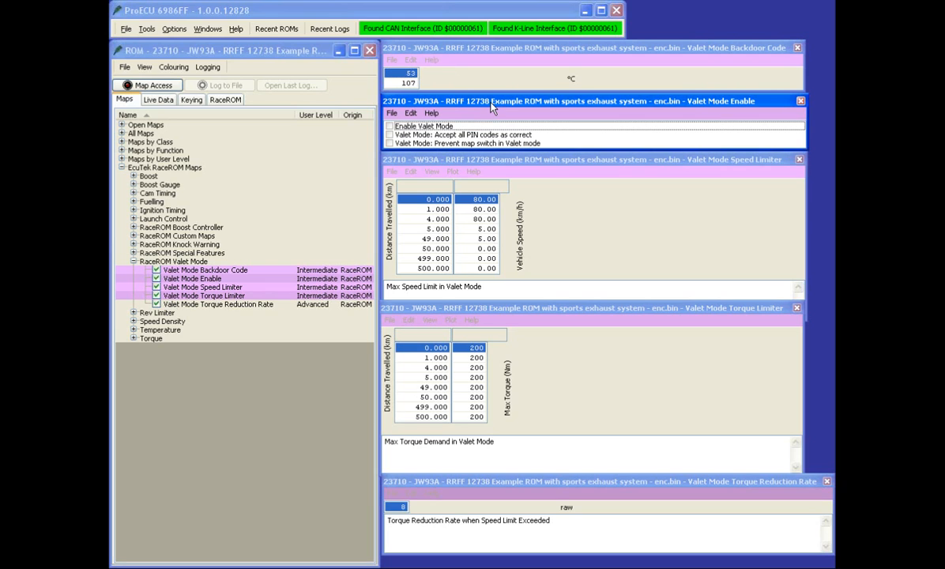
mouse_move(520, 117)
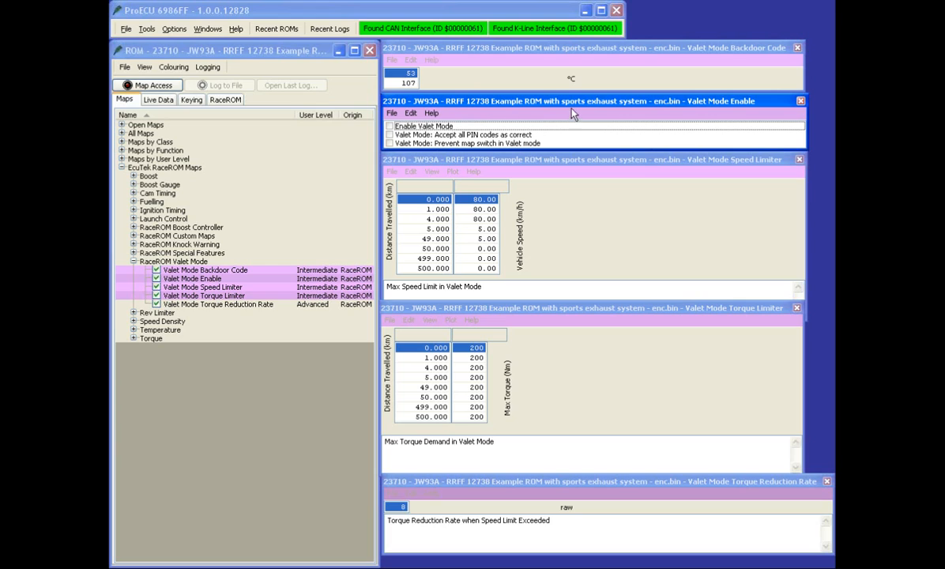
mouse_move(552, 104)
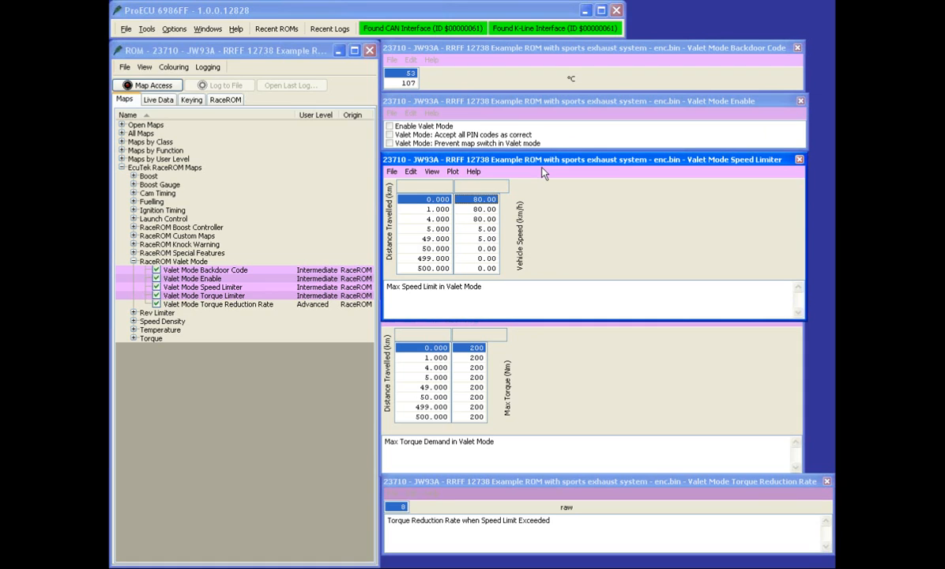
click(235, 29)
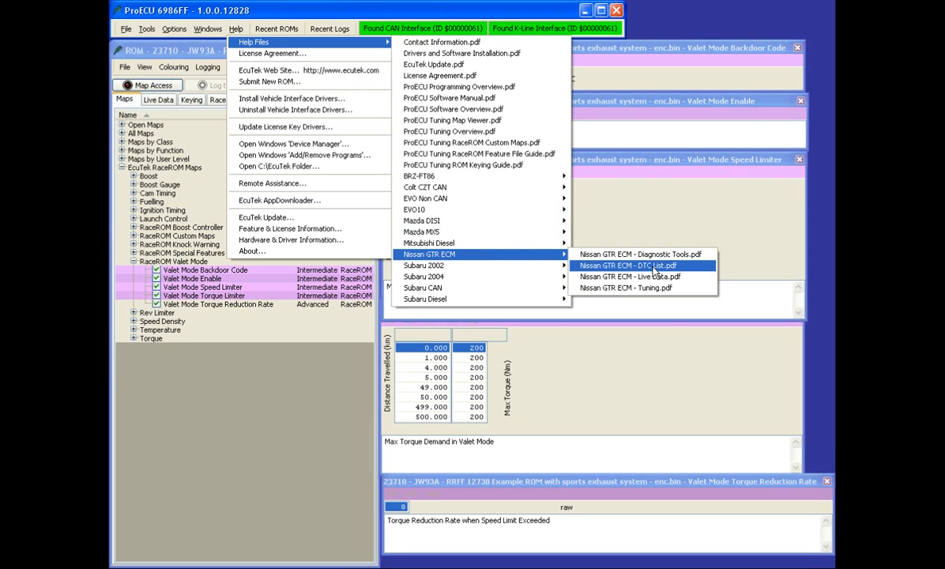
mouse_move(661, 292)
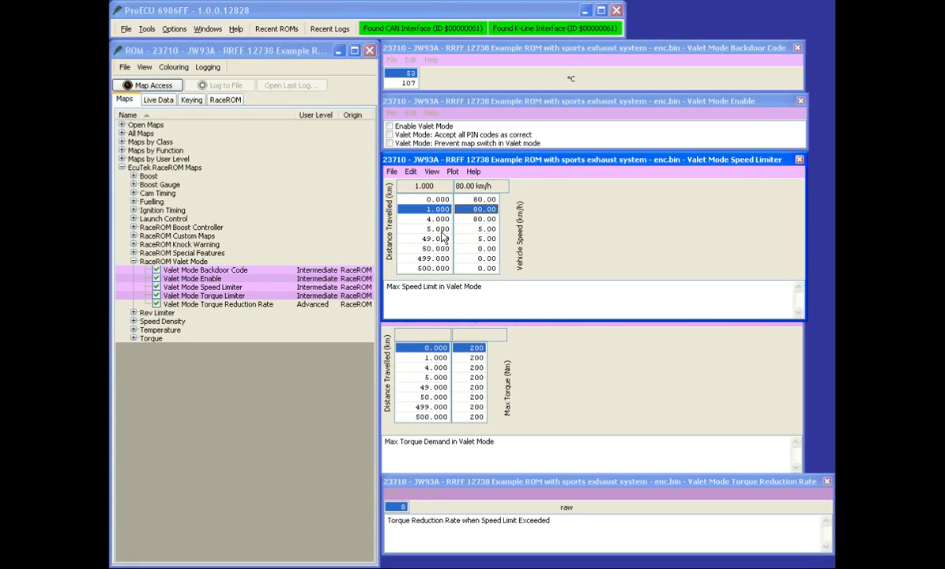
click(483, 227)
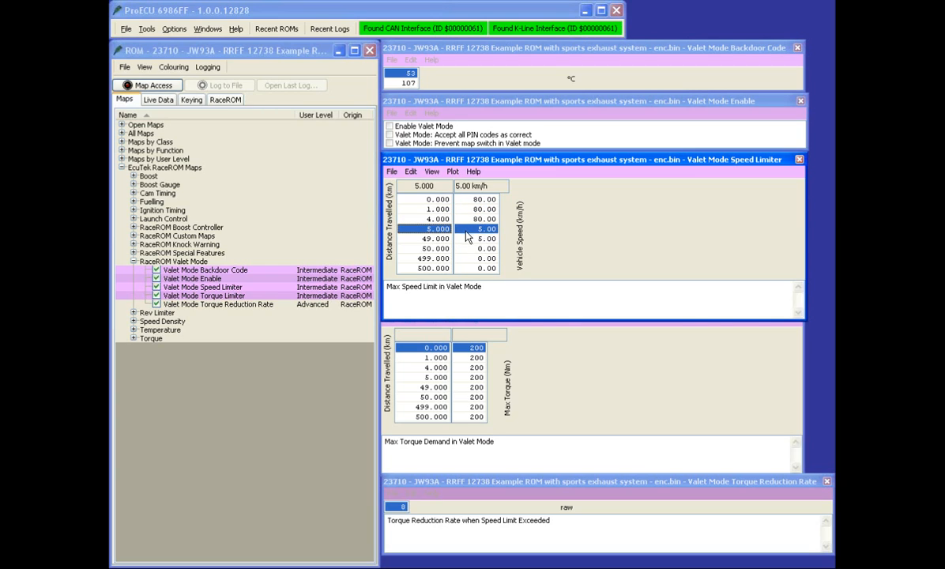
mouse_move(482, 233)
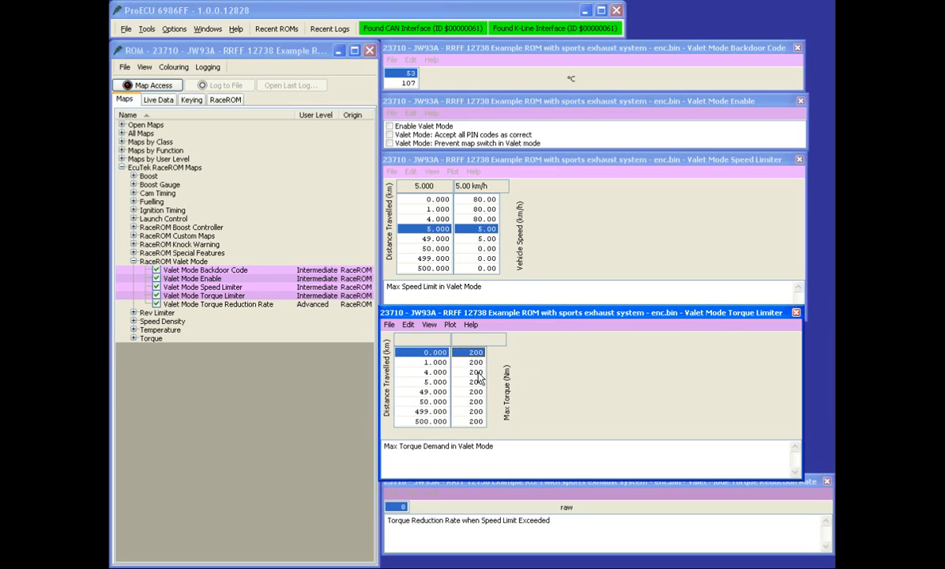
mouse_move(472, 395)
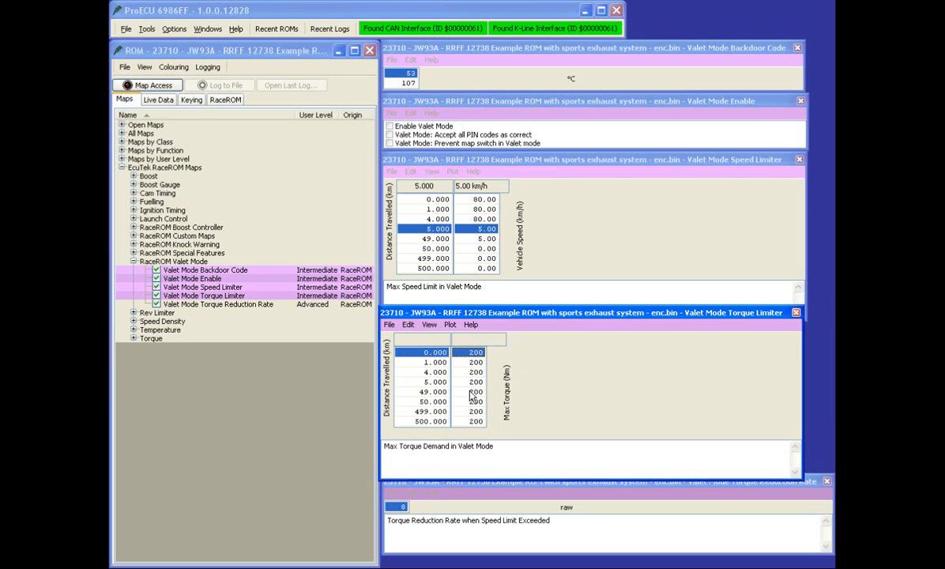